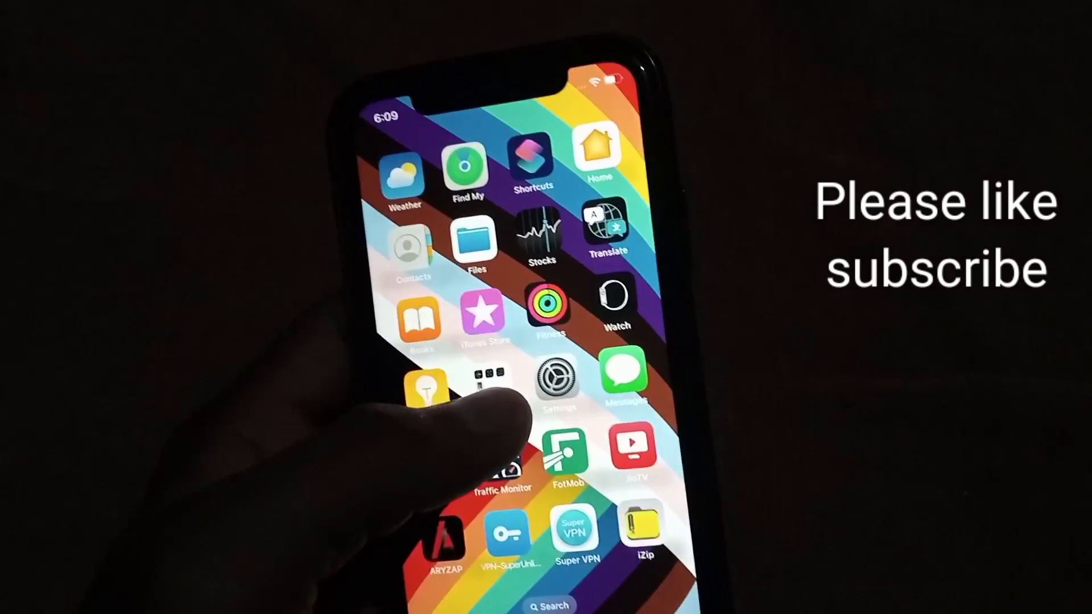
- Launch Settings from the home screen and scroll the main list toward General
{"action": "left_click", "coordinate": [552, 377]}
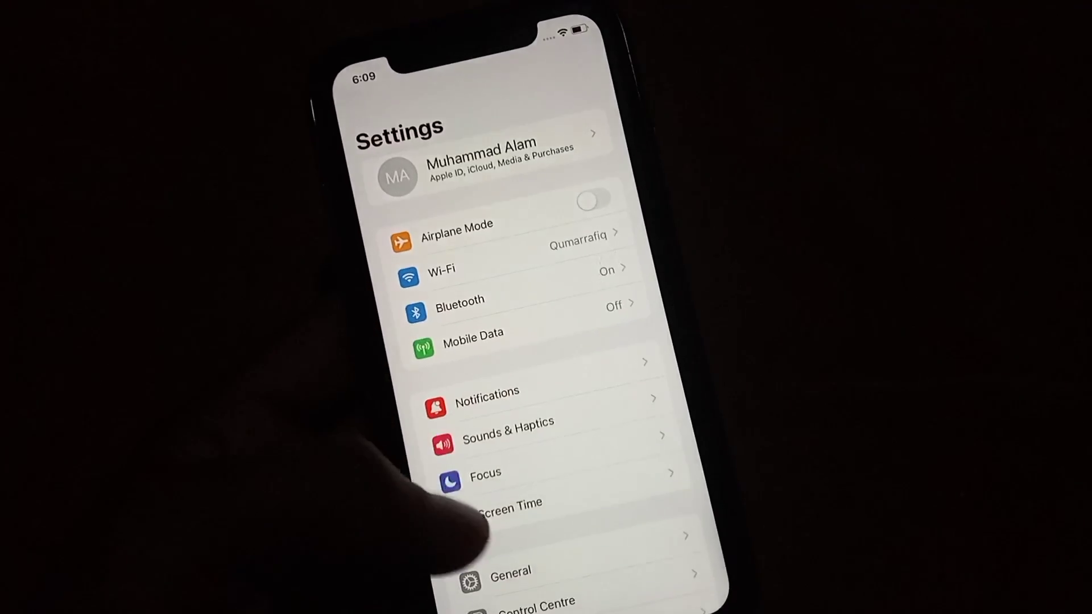
{"action": "scroll", "scroll_direction": "down", "scroll_amount": 3}
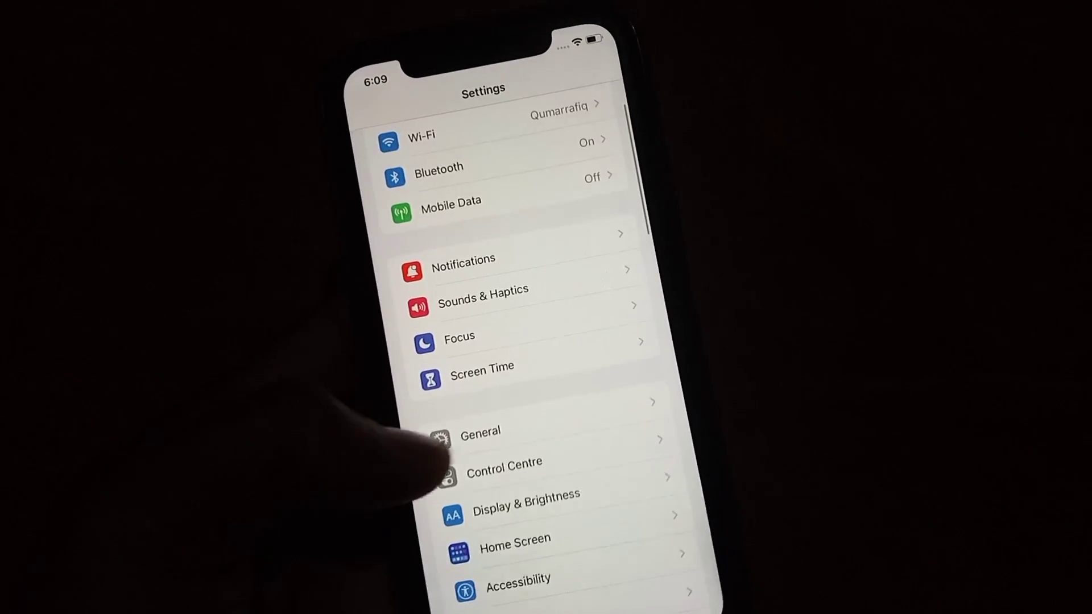
- Go into General and reach the Transfer or Reset iPhone page at the bottom
{"action": "left_click", "coordinate": [480, 432]}
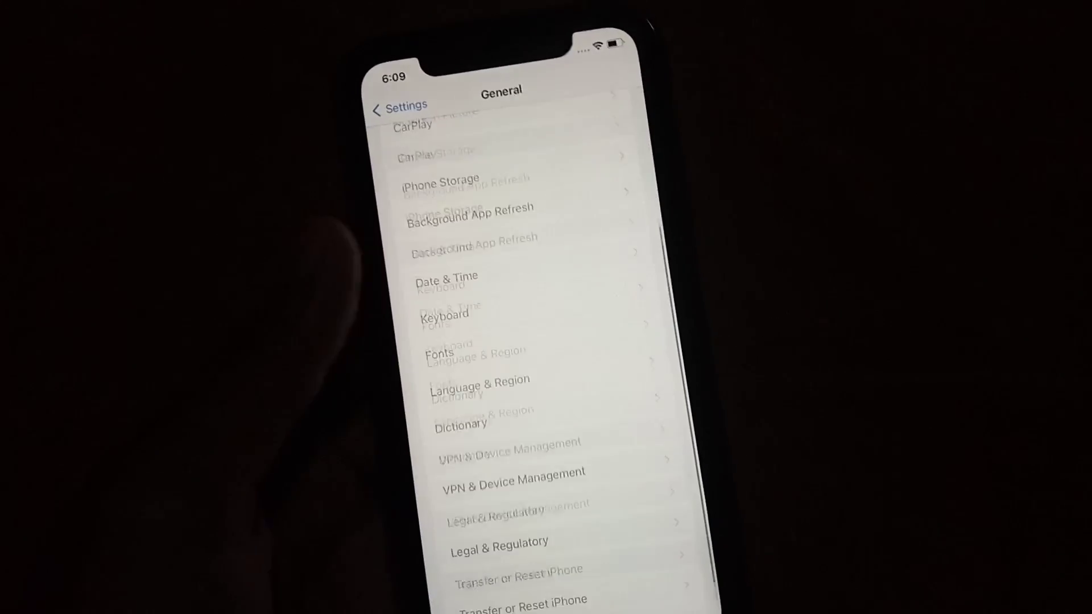
{"action": "scroll", "scroll_direction": "down", "scroll_amount": 3}
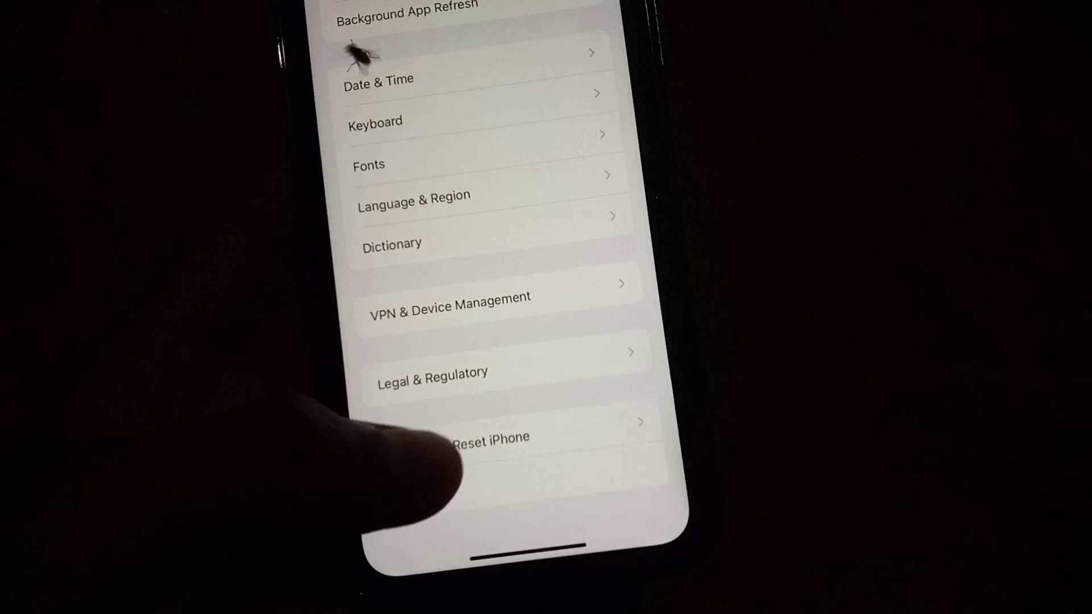
{"action": "left_click", "coordinate": [488, 436]}
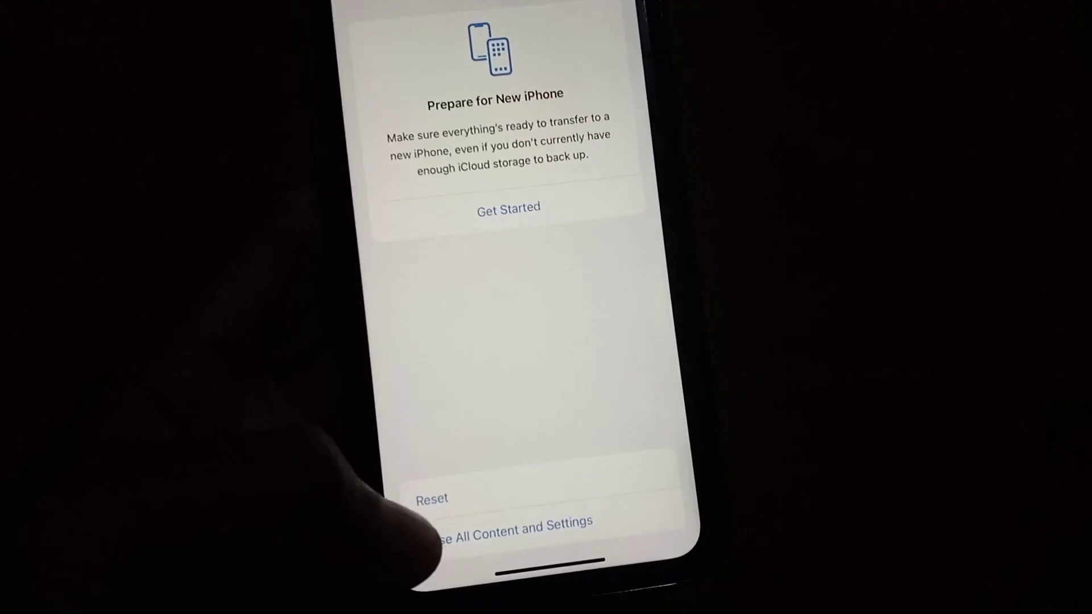
- Choose Reset > Reset All Settings and confirm the warning to reset all settings
{"action": "left_click", "coordinate": [431, 498]}
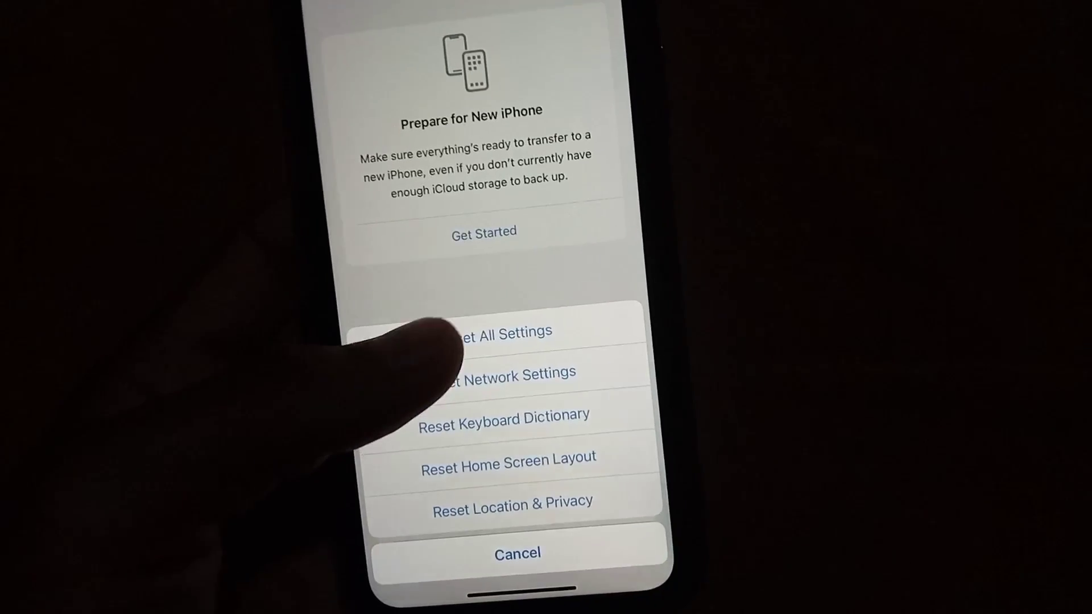
{"action": "left_click", "coordinate": [488, 331]}
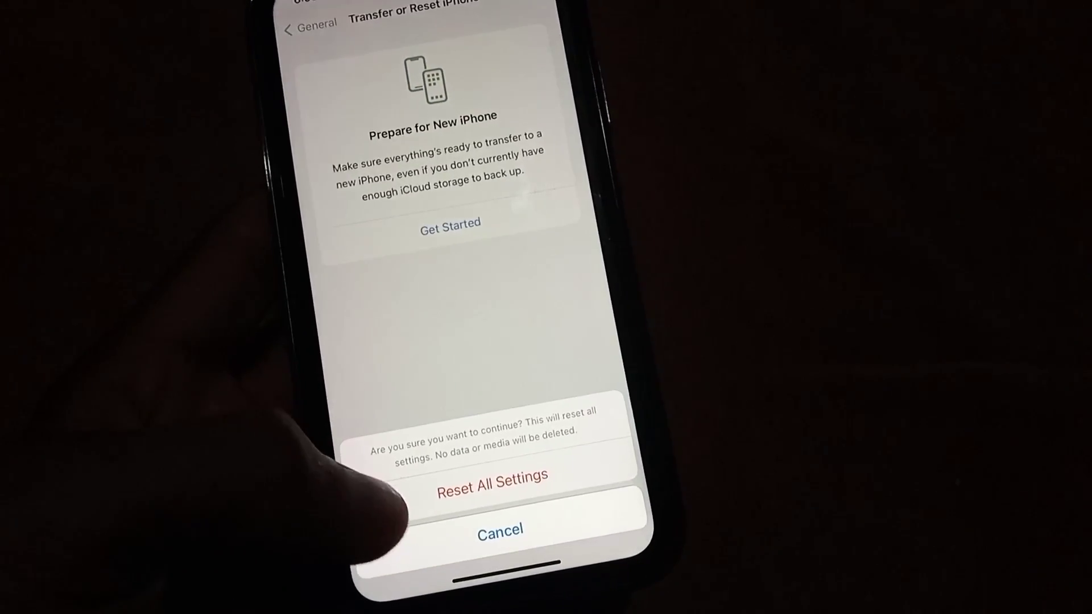
{"action": "left_click", "coordinate": [500, 529]}
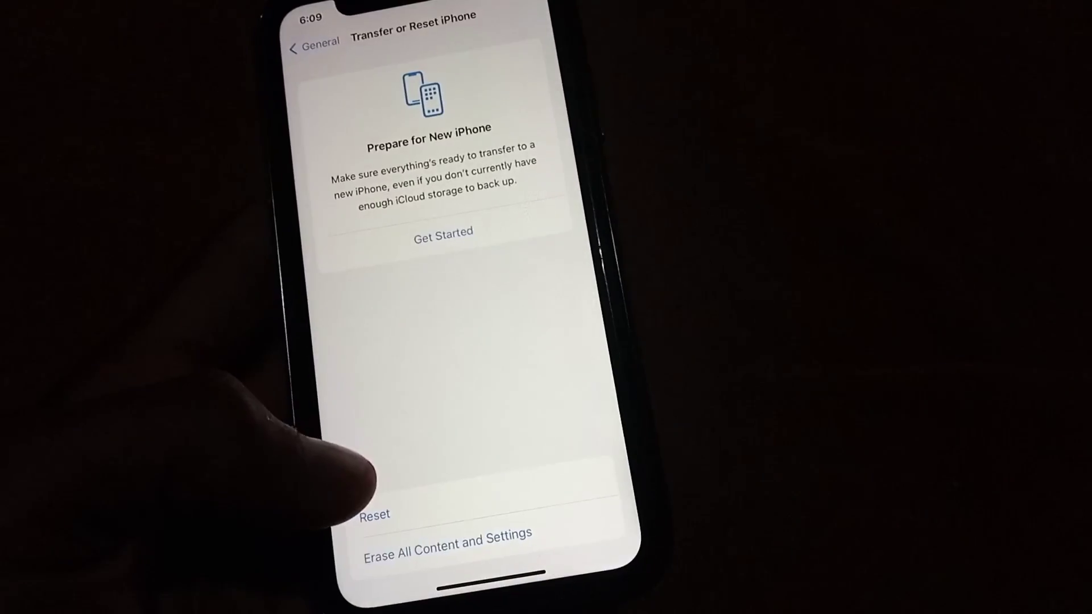